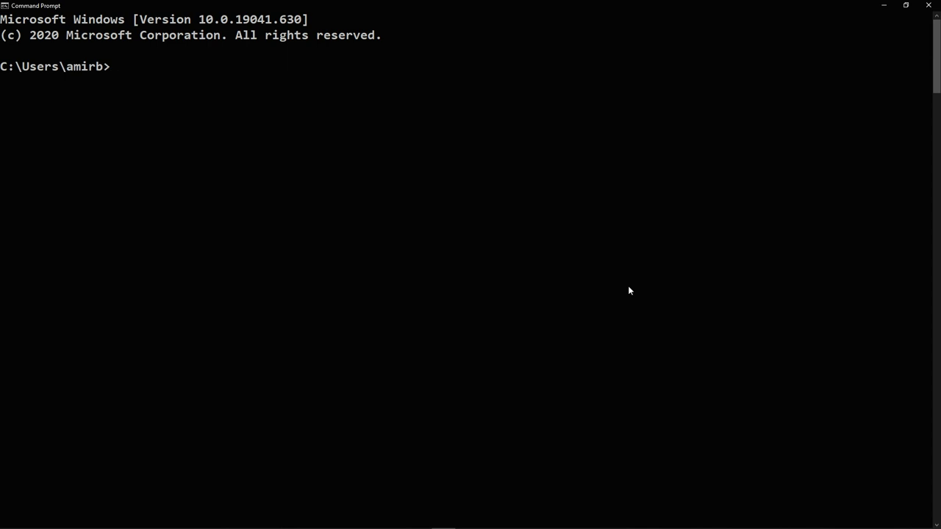
mouse_move(432, 200)
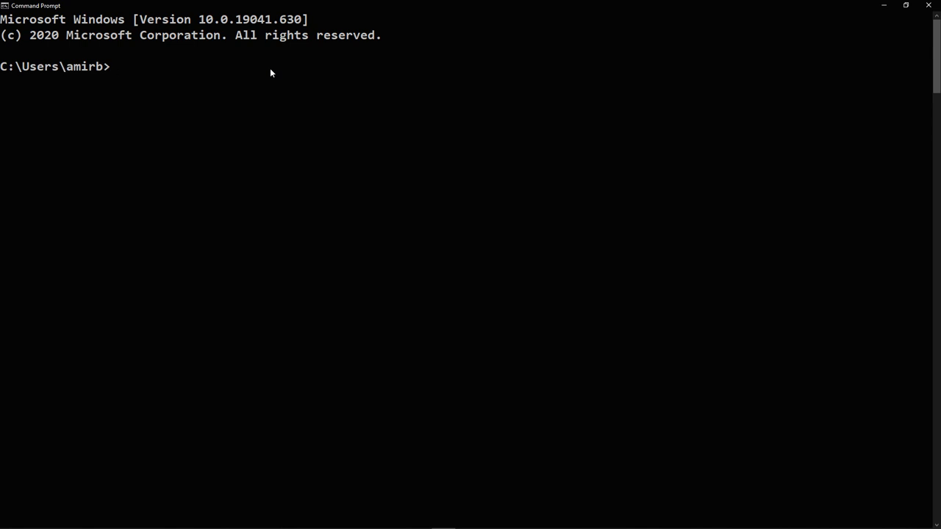
Install pymatrix-rain with pip and begin the next pip install command.
text(pip install pyma)
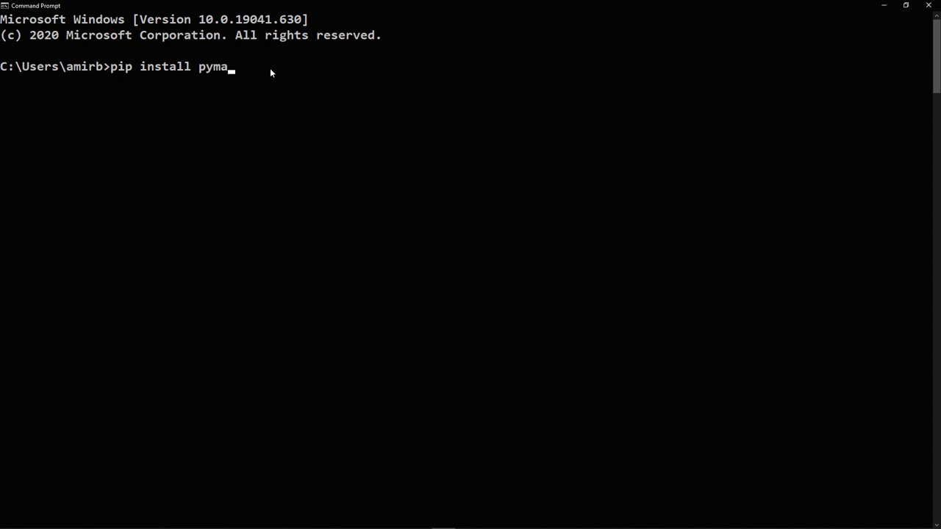
text(trix-rain)
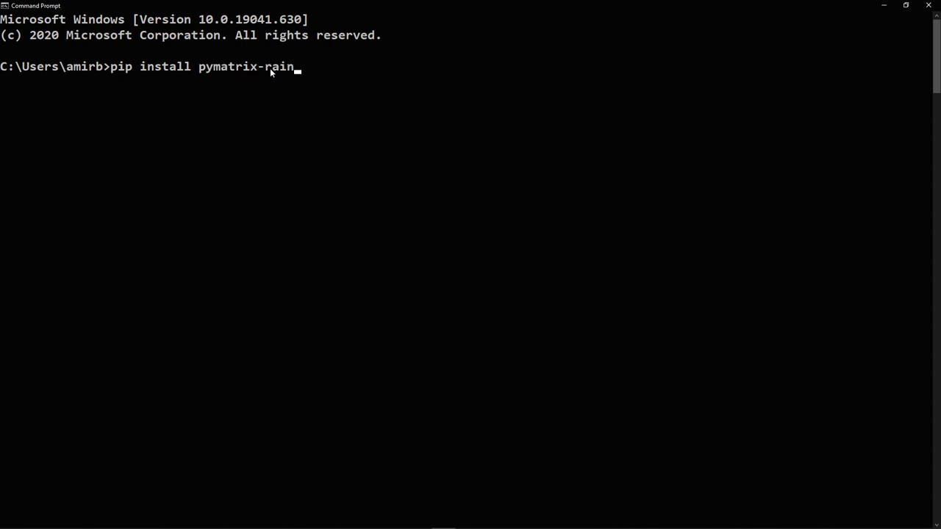
key(enter)
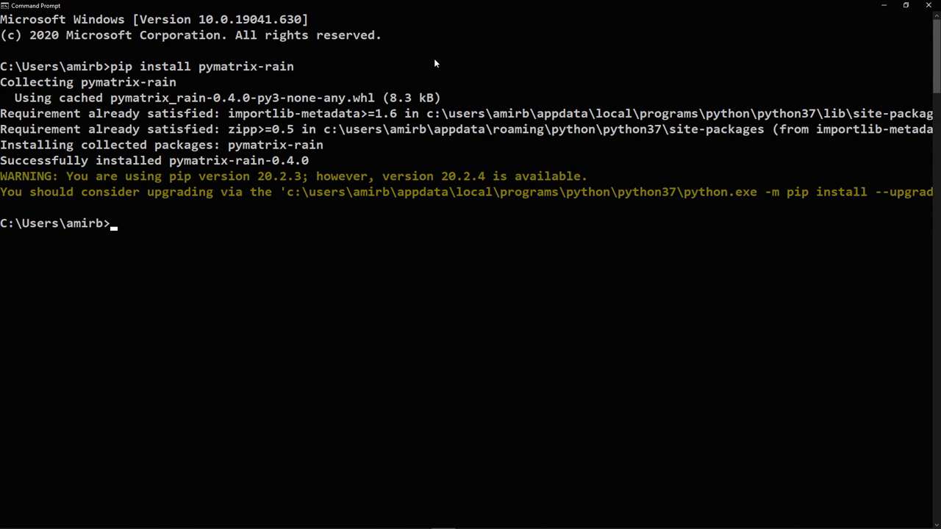
text(pip install w)
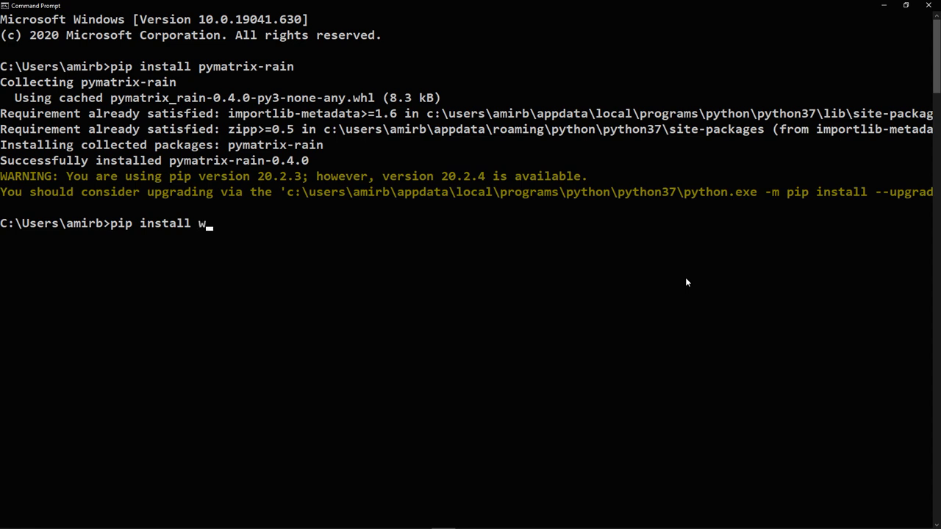
Install windows-curses with pip, then clear the console with cls.
text(indows-curses)
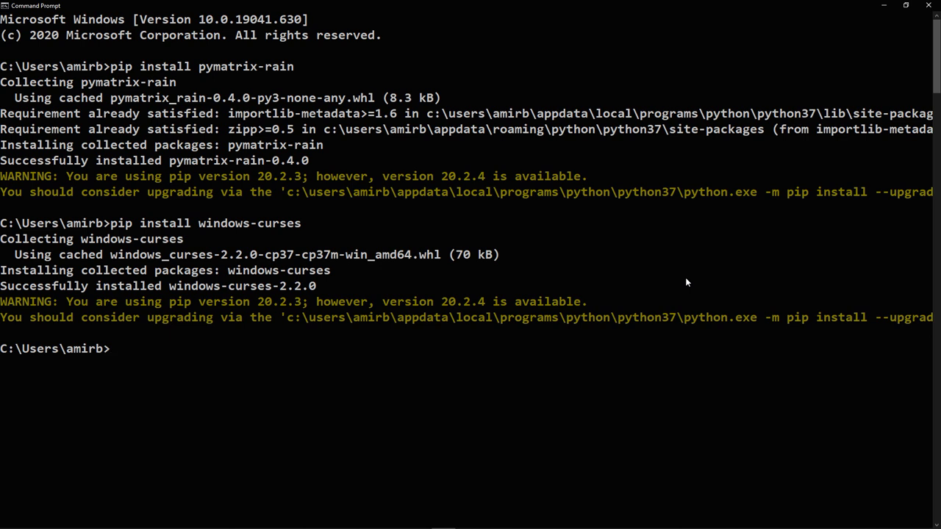
text(xc)
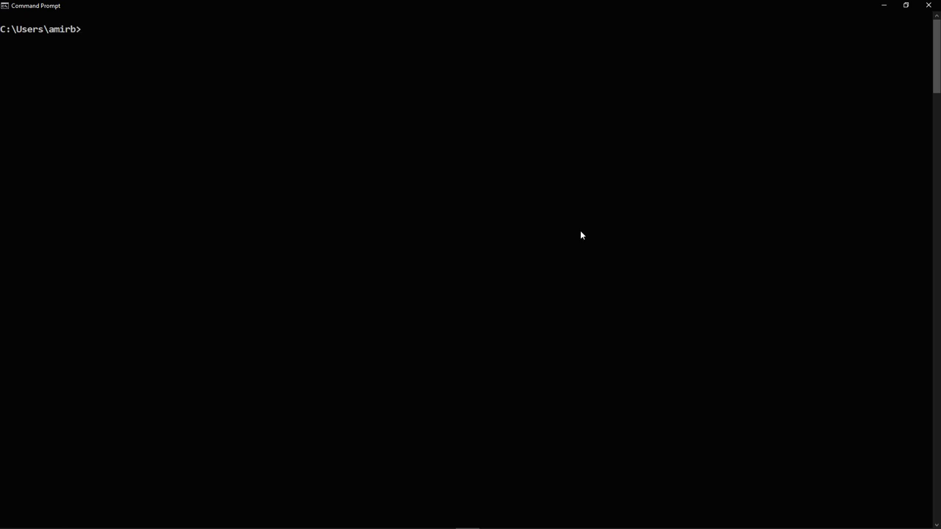
Run pymatrix-rain to show the matrix effect, then begin retyping the command.
text(pymatrix-rain)
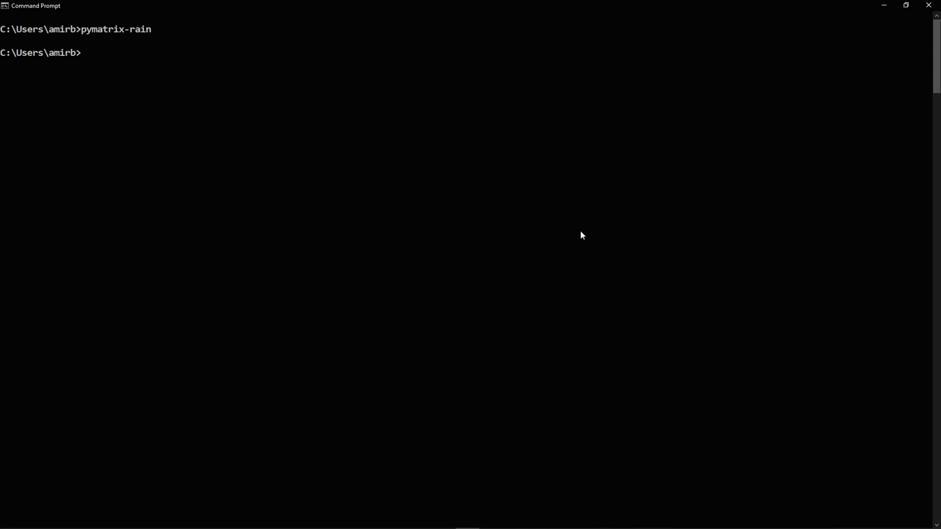
text(pymatrix-)
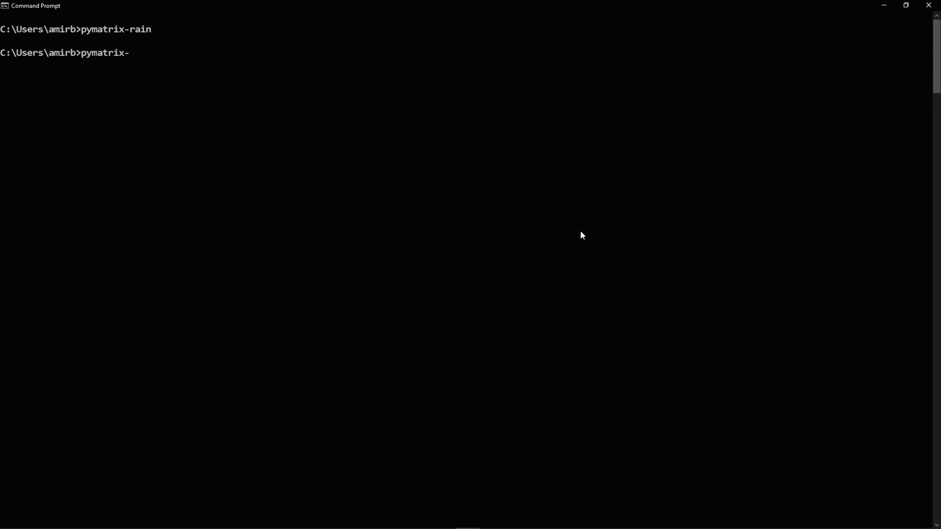
Run pymatrix-rain -r to get the usage listing, then start pymatrix-rain - again.
text(rain -r)
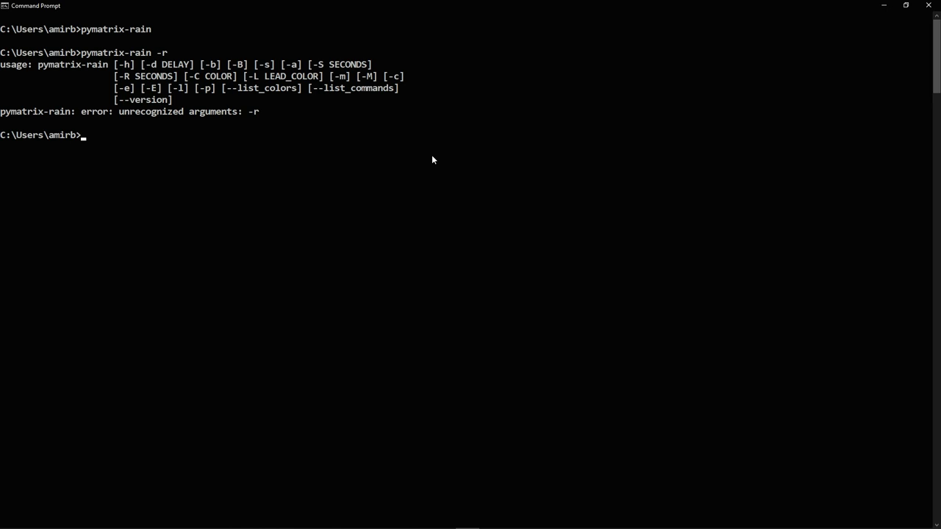
text(pymatrix)
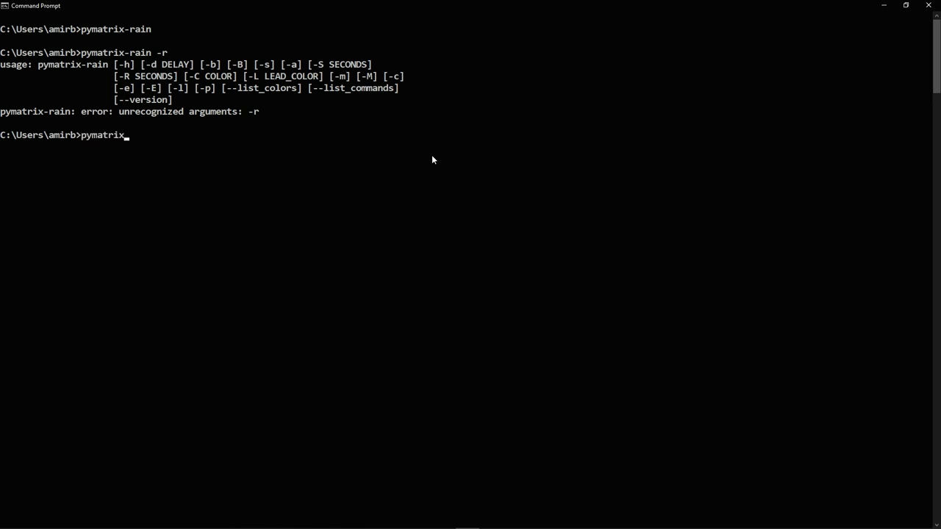
text(-rain -)
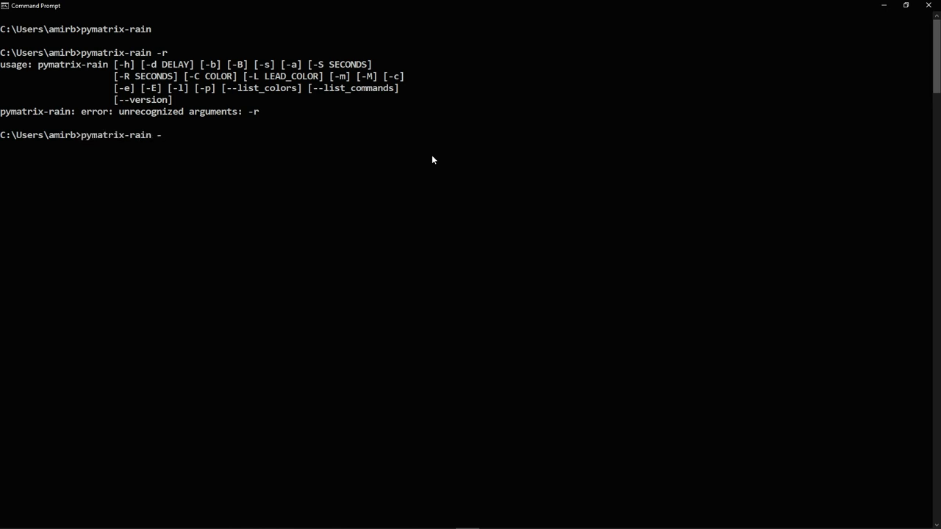